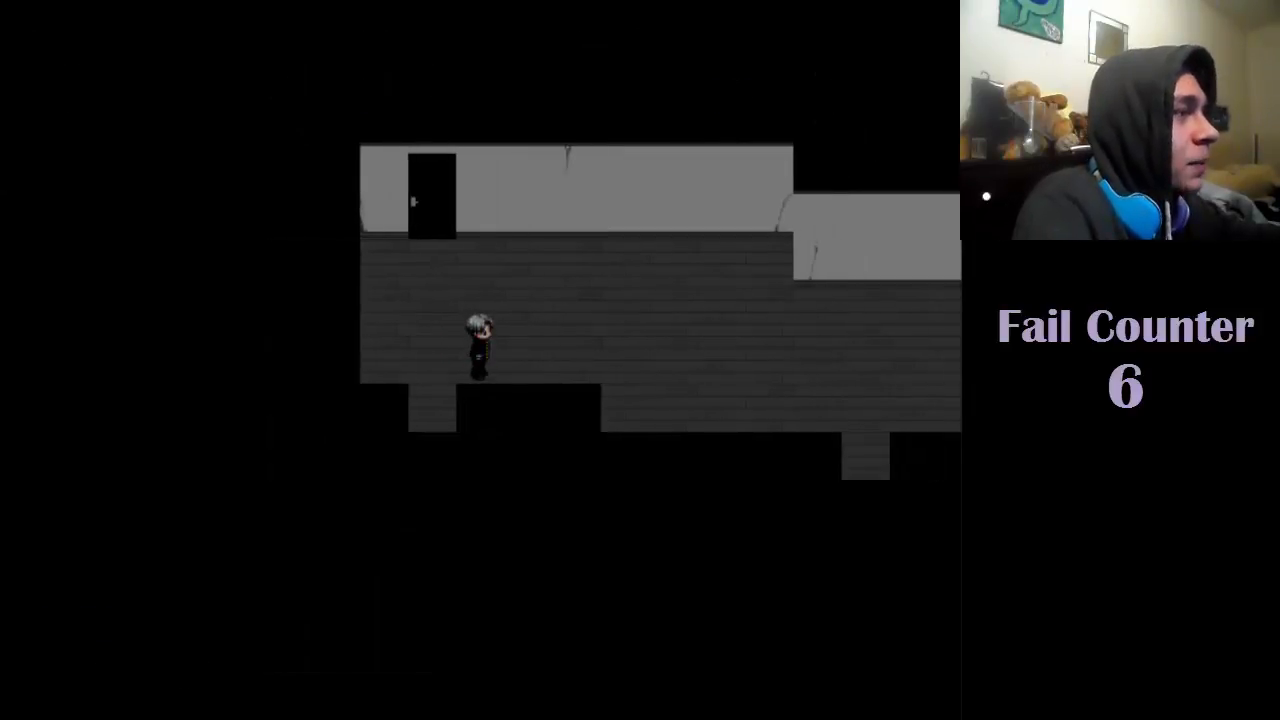
# Leave the game's hallway scene to bring up the Ao Oni wiki walkthrough.
pyautogui.press('escape')
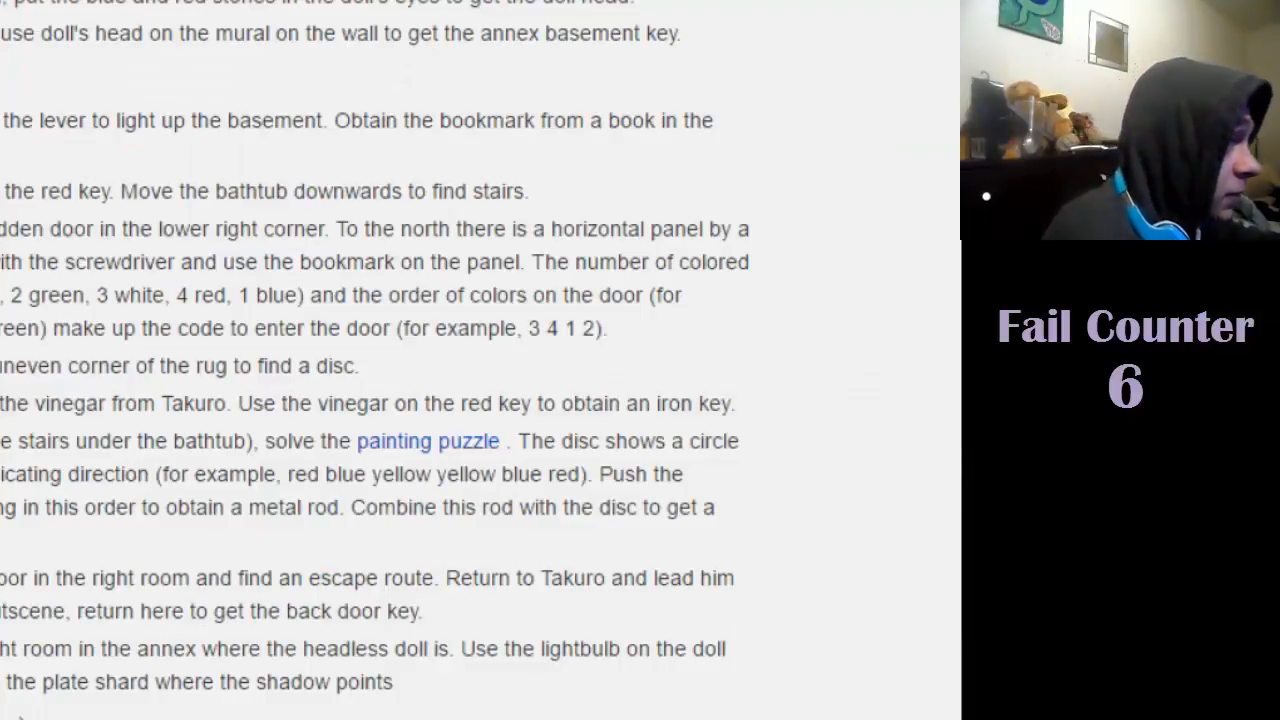
# Scroll the walkthrough down to review the next puzzle steps.
pyautogui.scroll(-3)
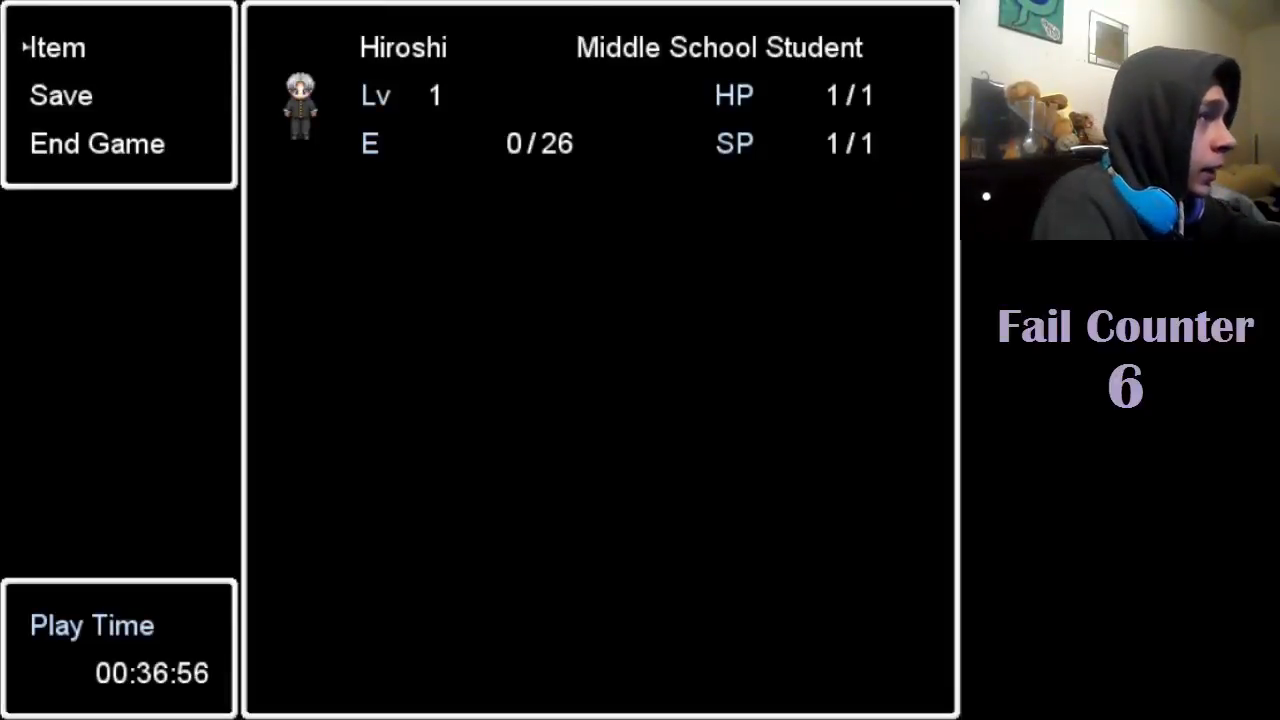
# Dismiss the game menu and return to the walkthrough's annex section.
pyautogui.press('escape')
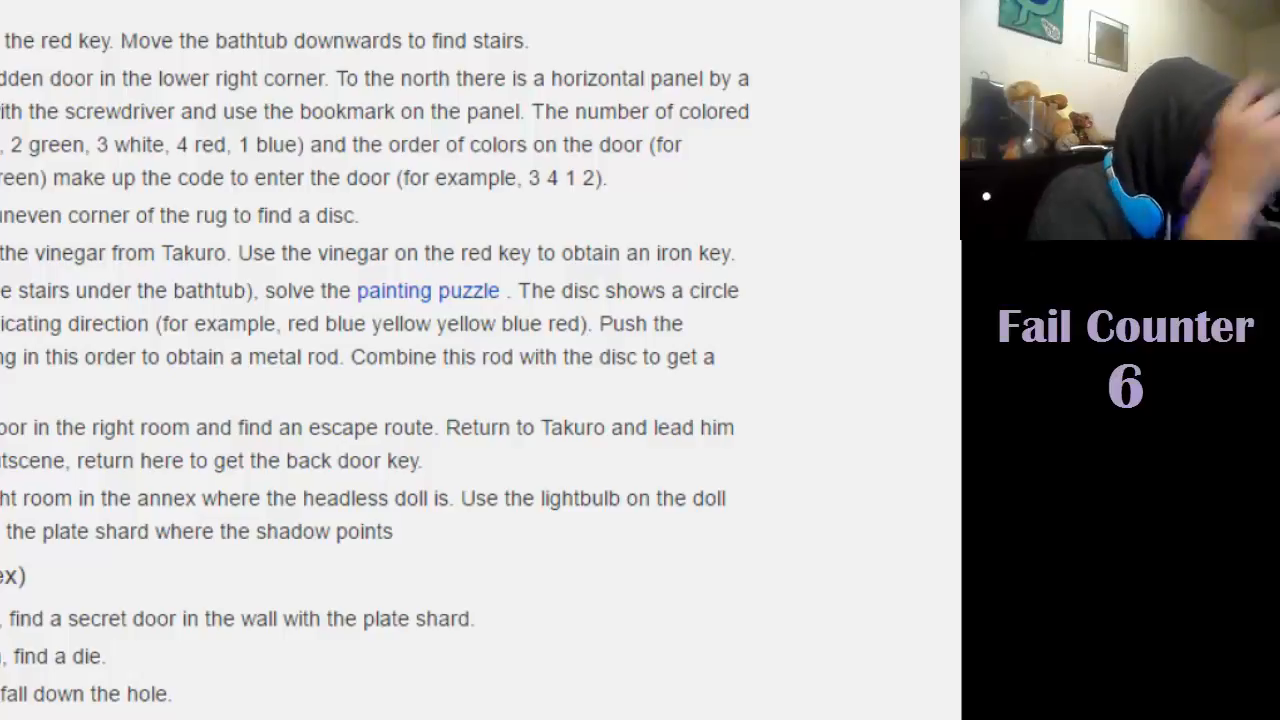
# Scroll the wiki to the annex steps on the secret door and plate shard.
pyautogui.scroll(-3)
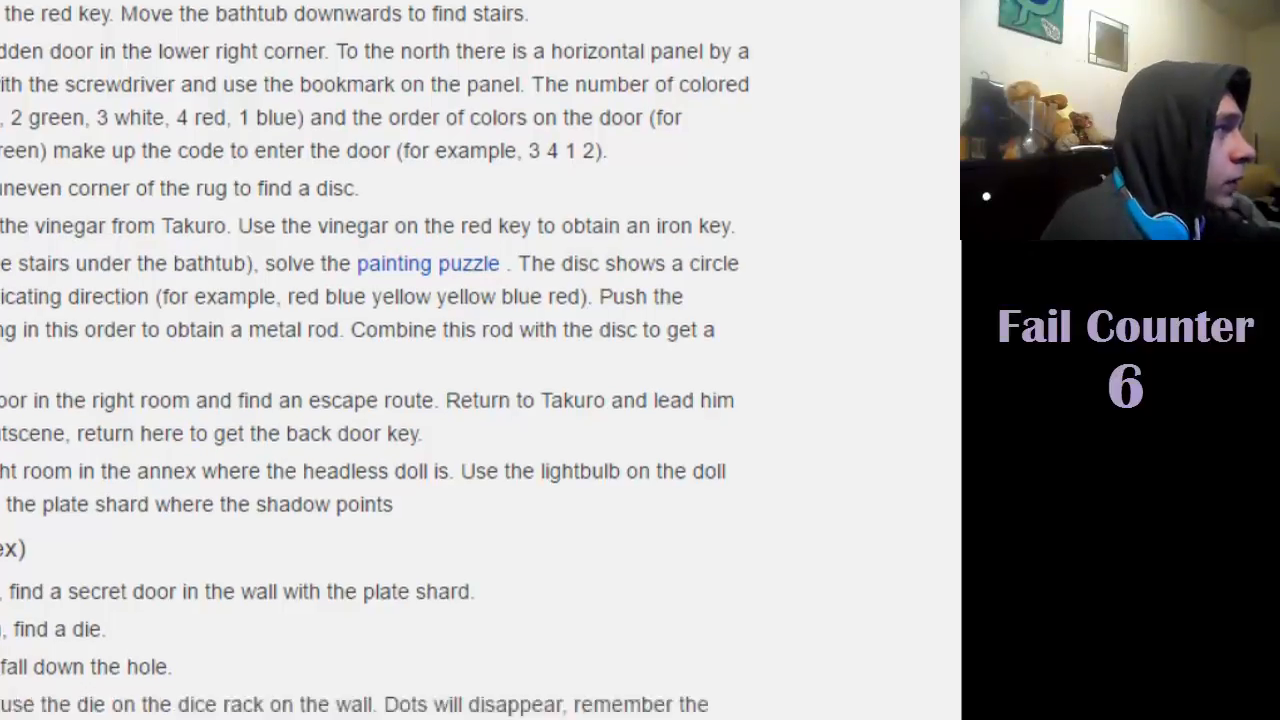
pyautogui.scroll(-3)
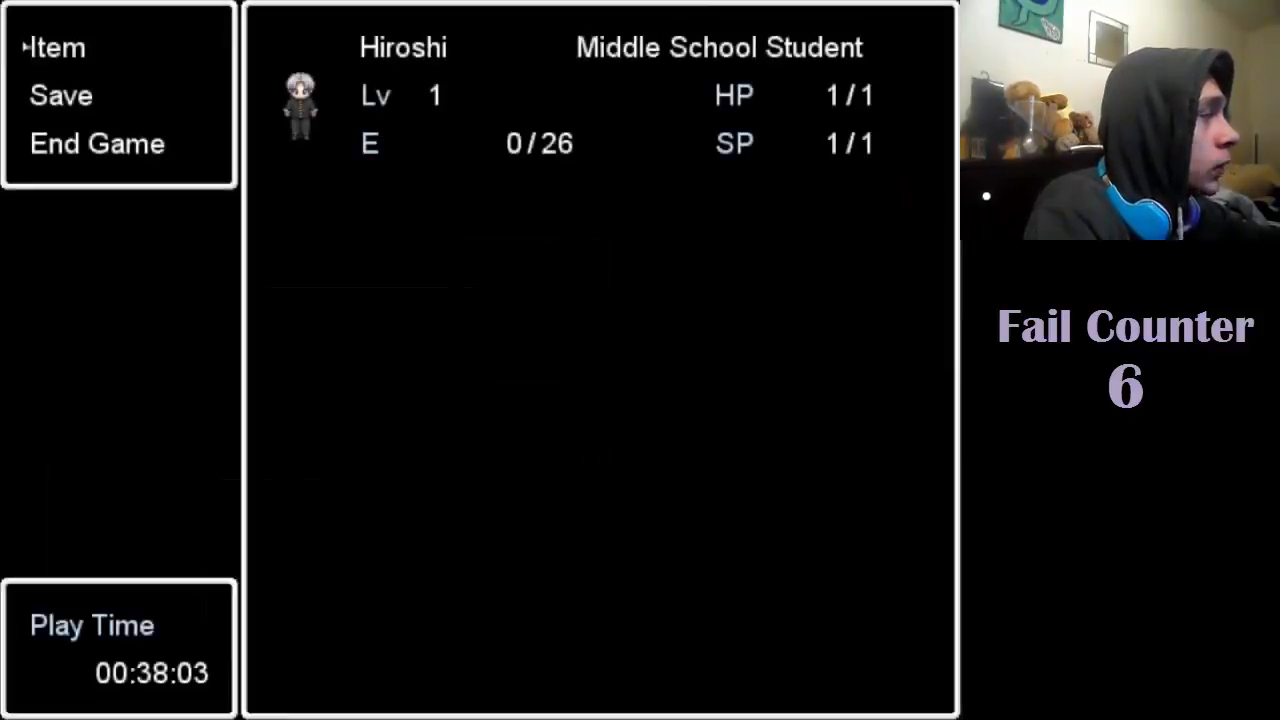
# Click into the game window to resume play beside the small room's door.
pyautogui.click(56, 47)
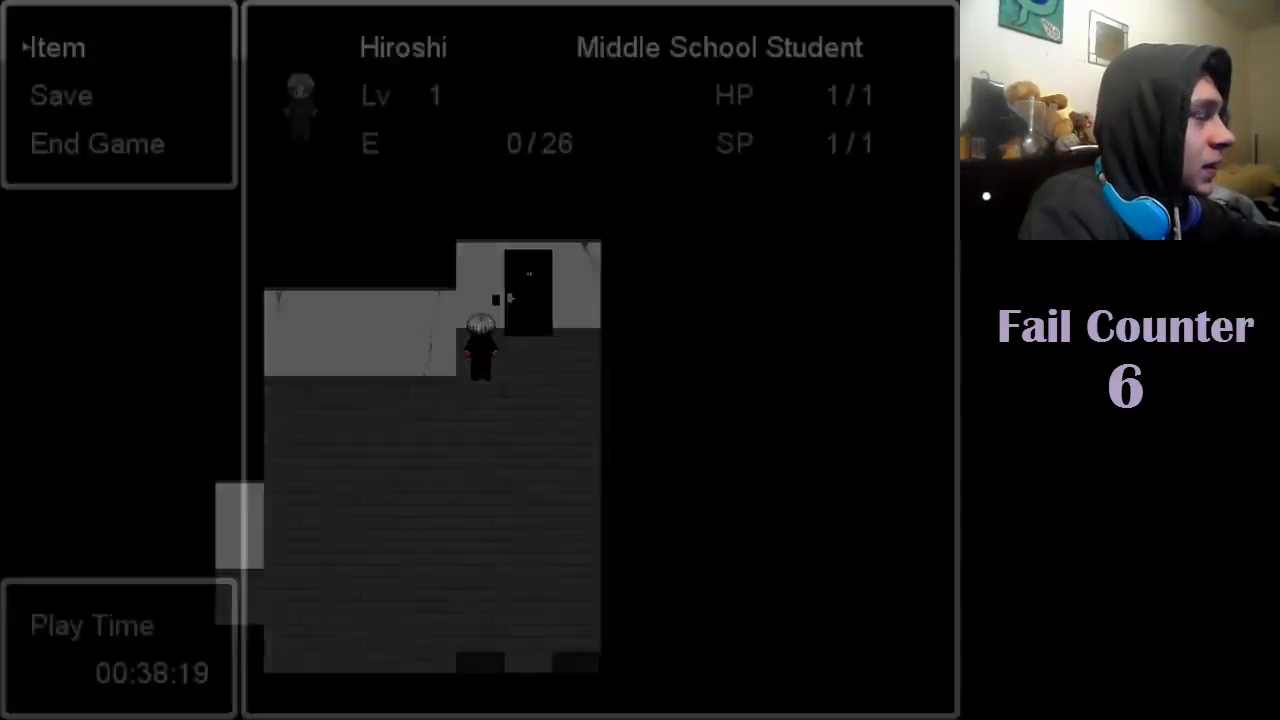
pyautogui.click(56, 47)
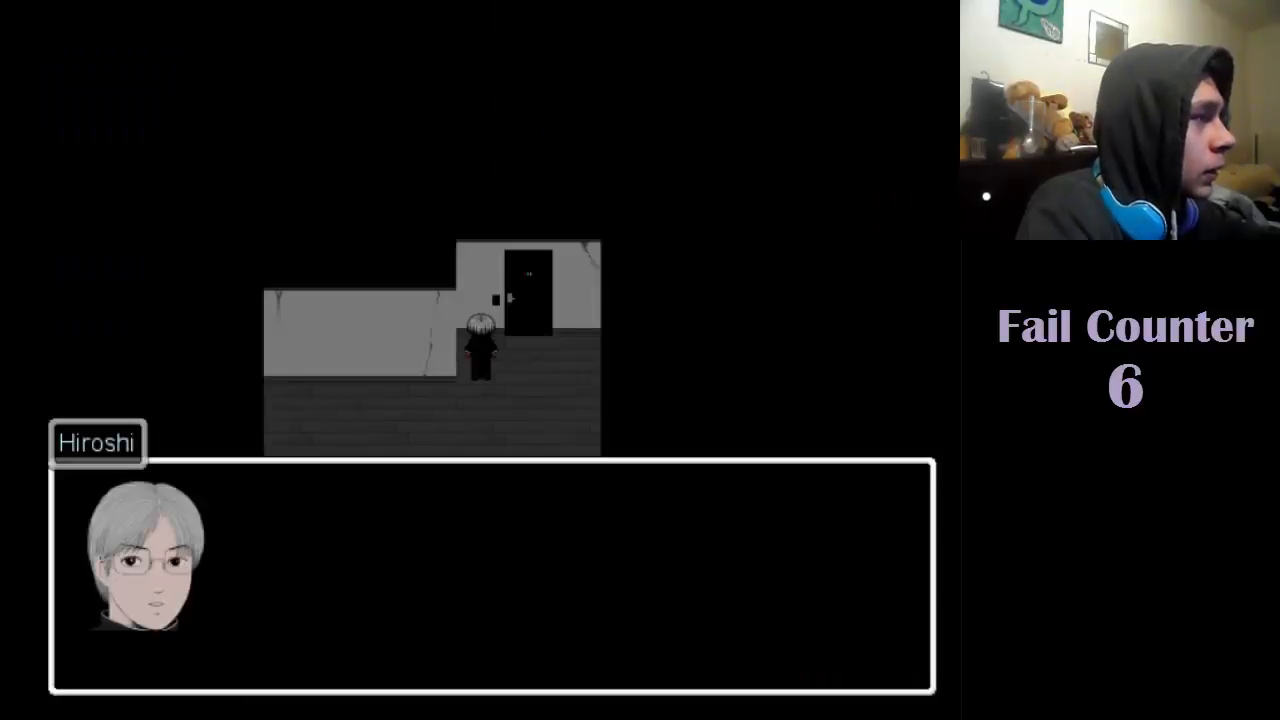
pyautogui.press('escape')
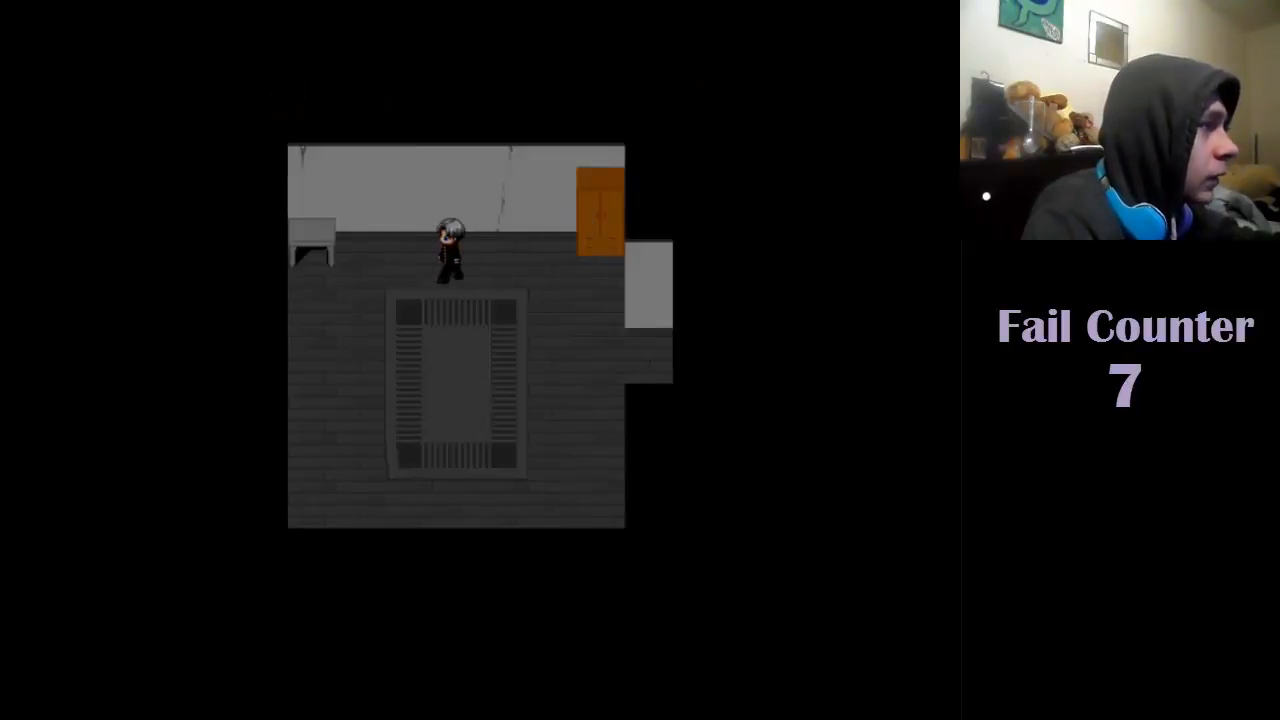
pyautogui.press('alt+tab')
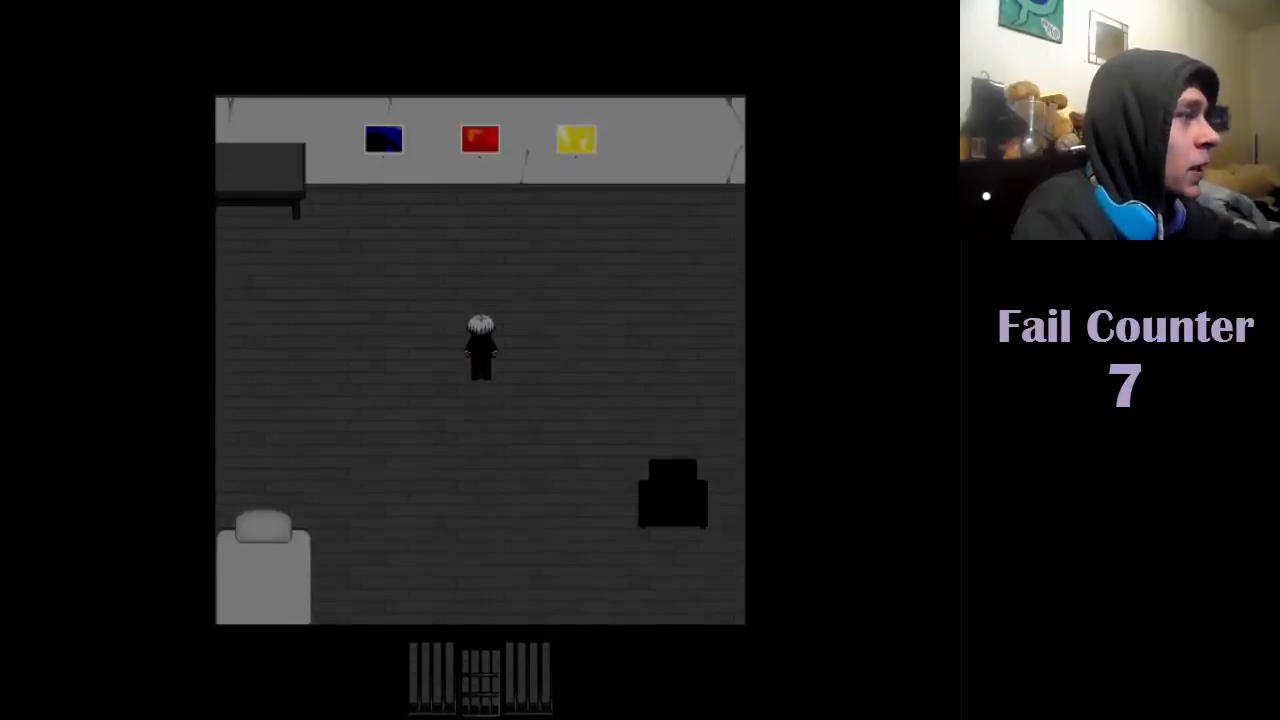
# Push the red painting below the blue and yellow paintings.
pyautogui.press('escape')
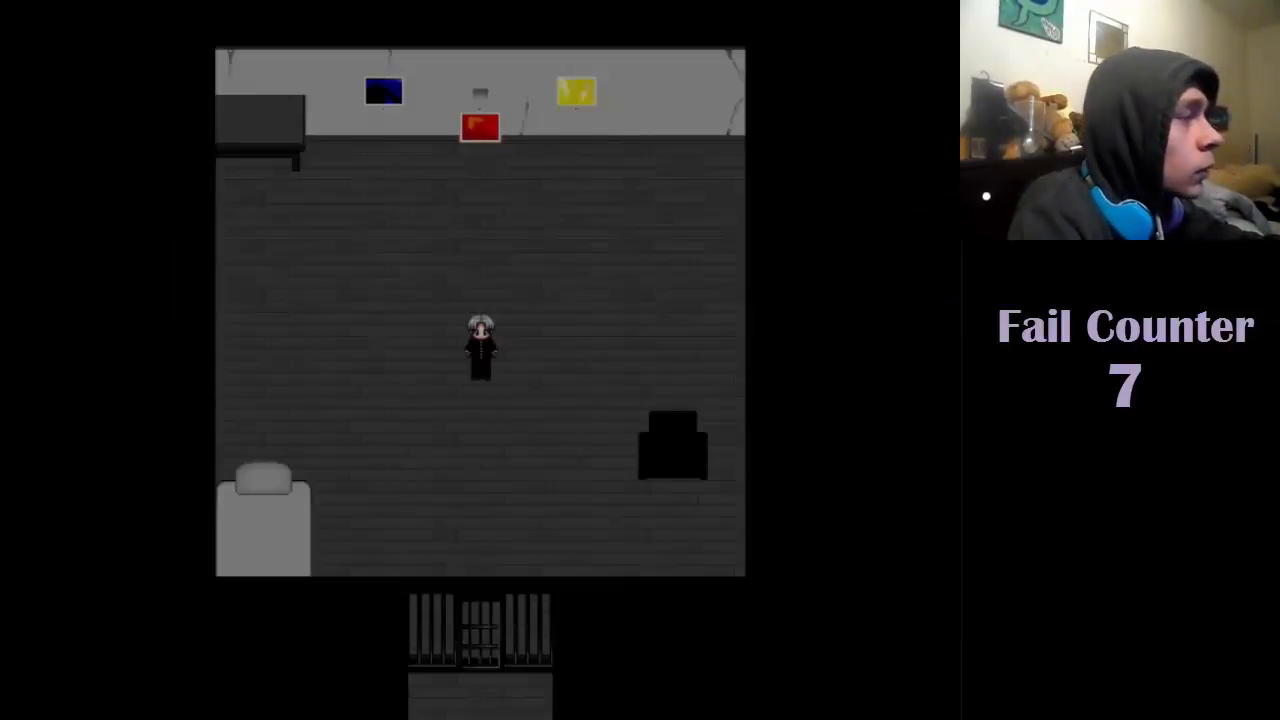
# Stand in the three-painting room above the barred gate.
pyautogui.press('escape')
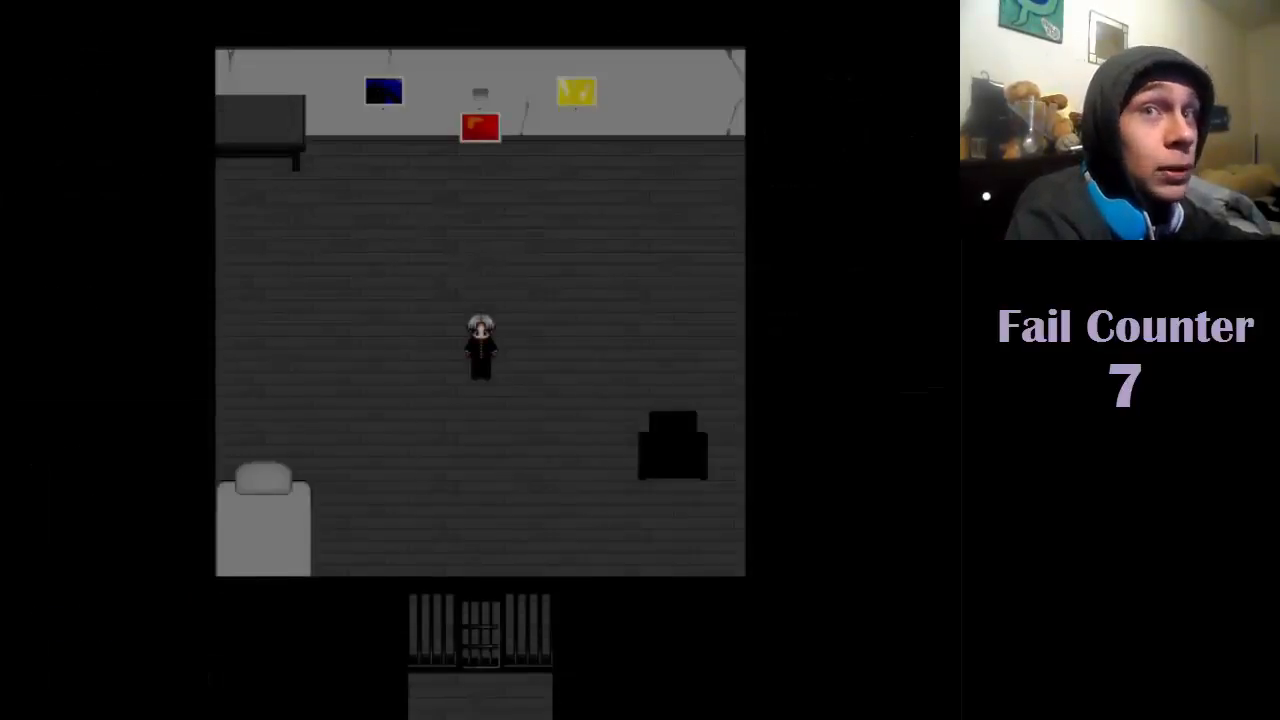
# Walk Hiroshi down out of the painting room into the narrow corridor.
pyautogui.press('Down')
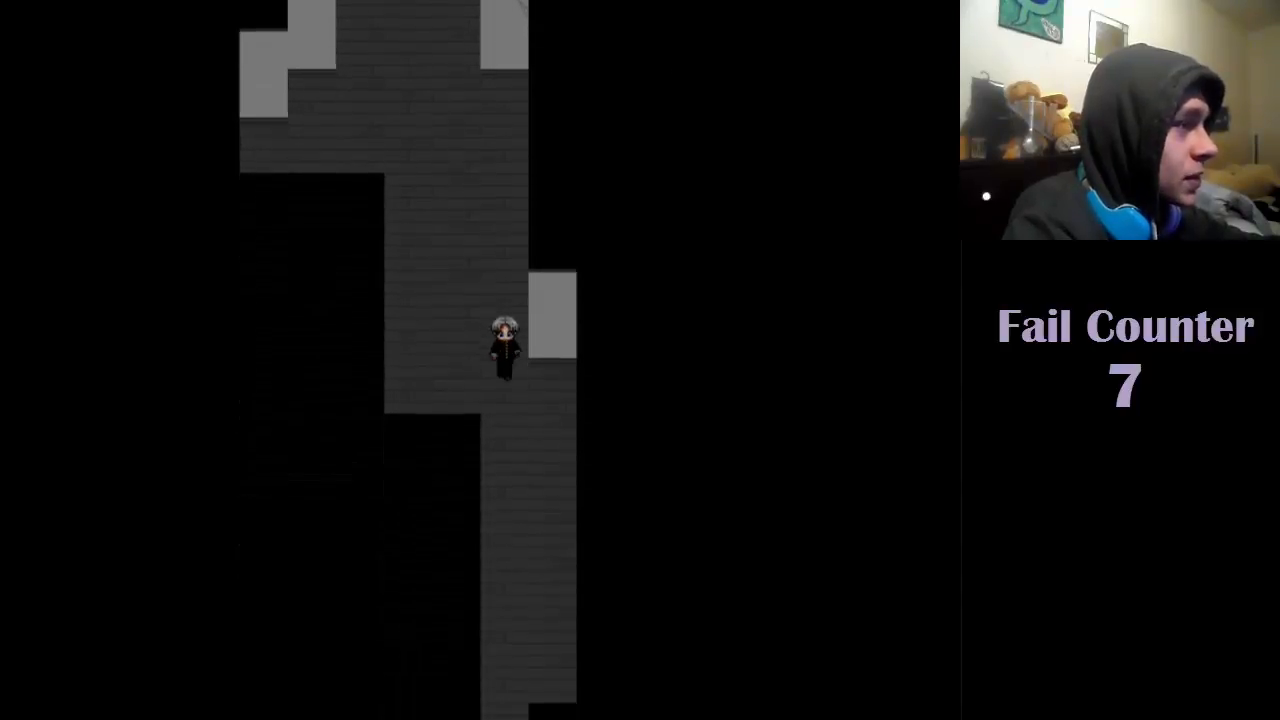
# Walk down the corridor into the dark red room with the rug and door.
pyautogui.press('down')
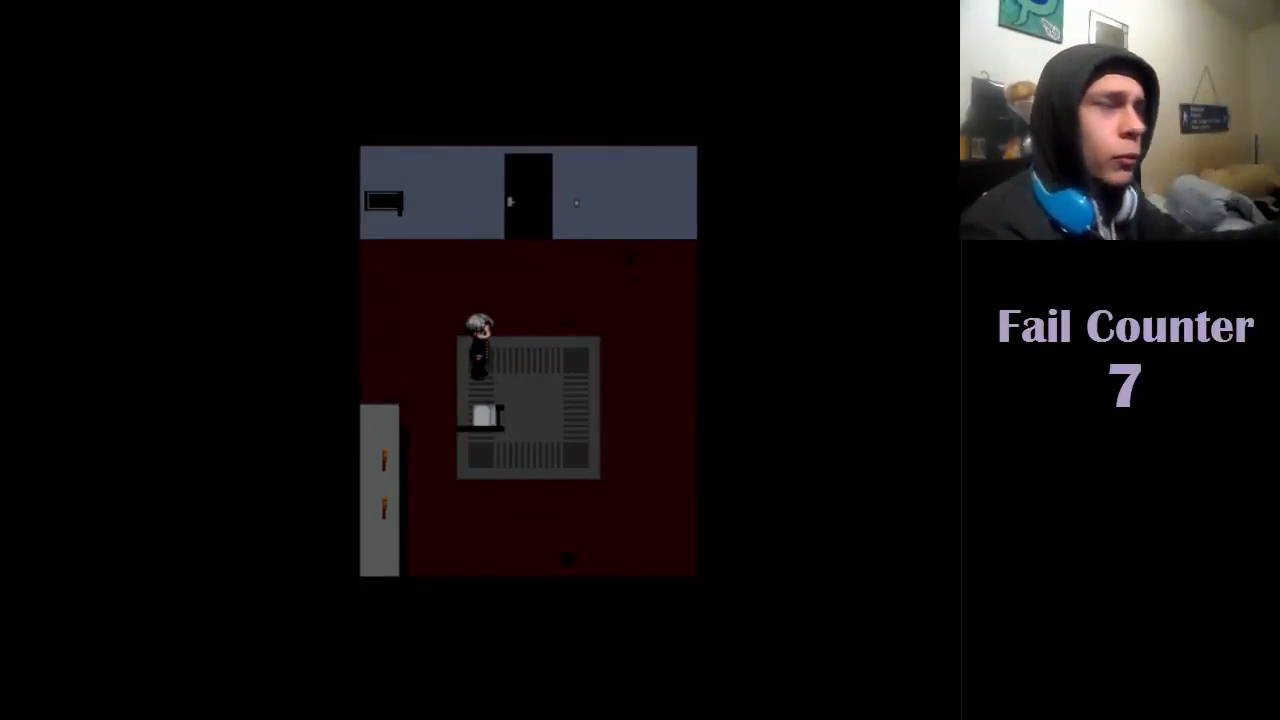
# Save the game to File1 from the pause menu and resume play.
pyautogui.press('escape')
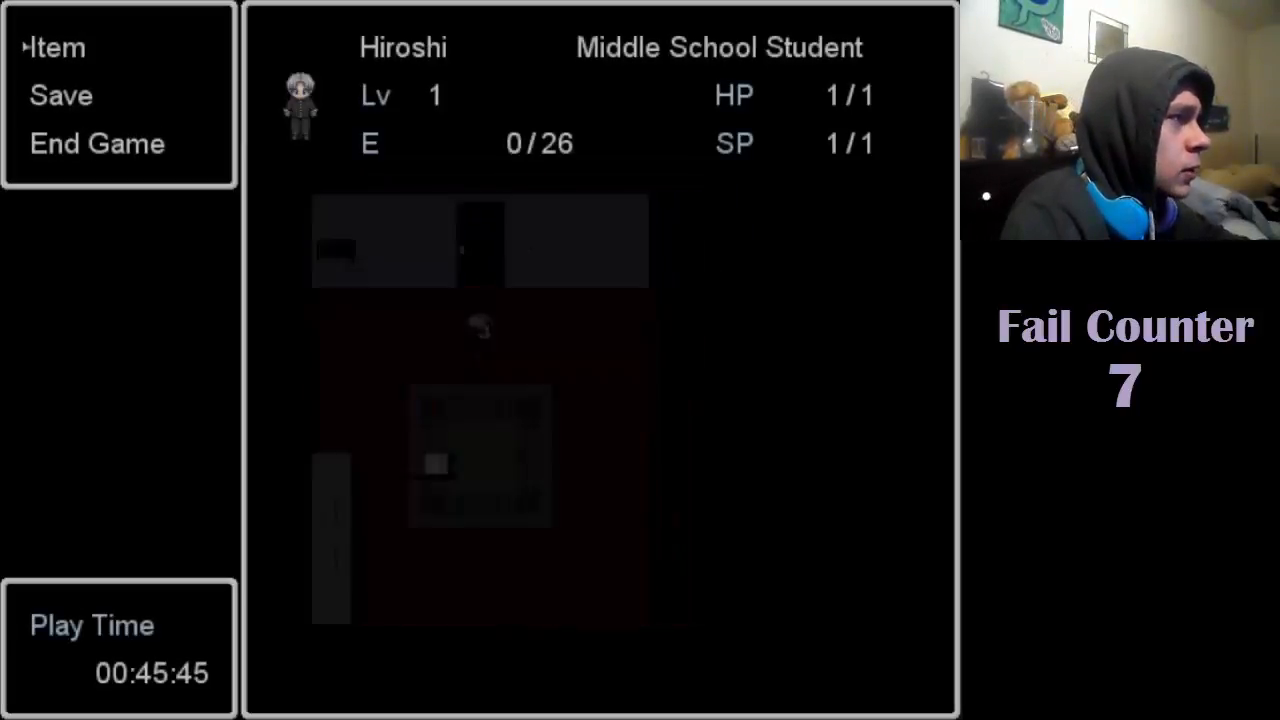
pyautogui.press('down')
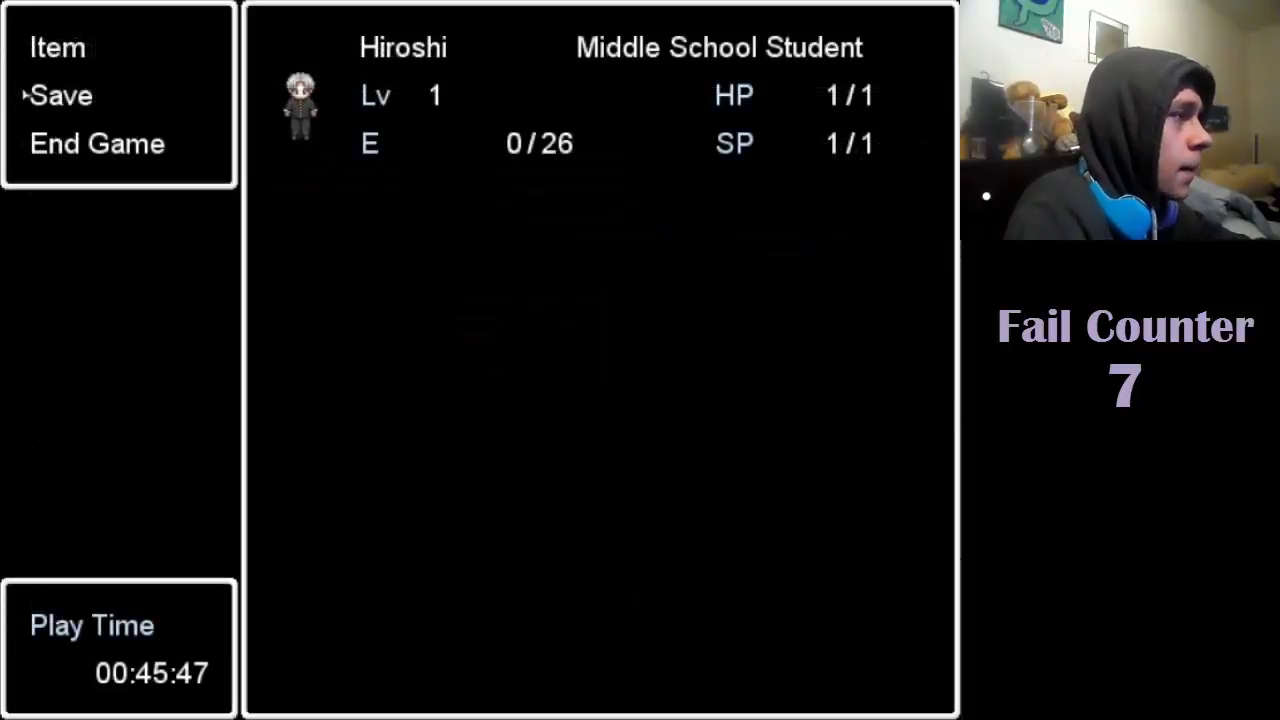
pyautogui.press('escape')
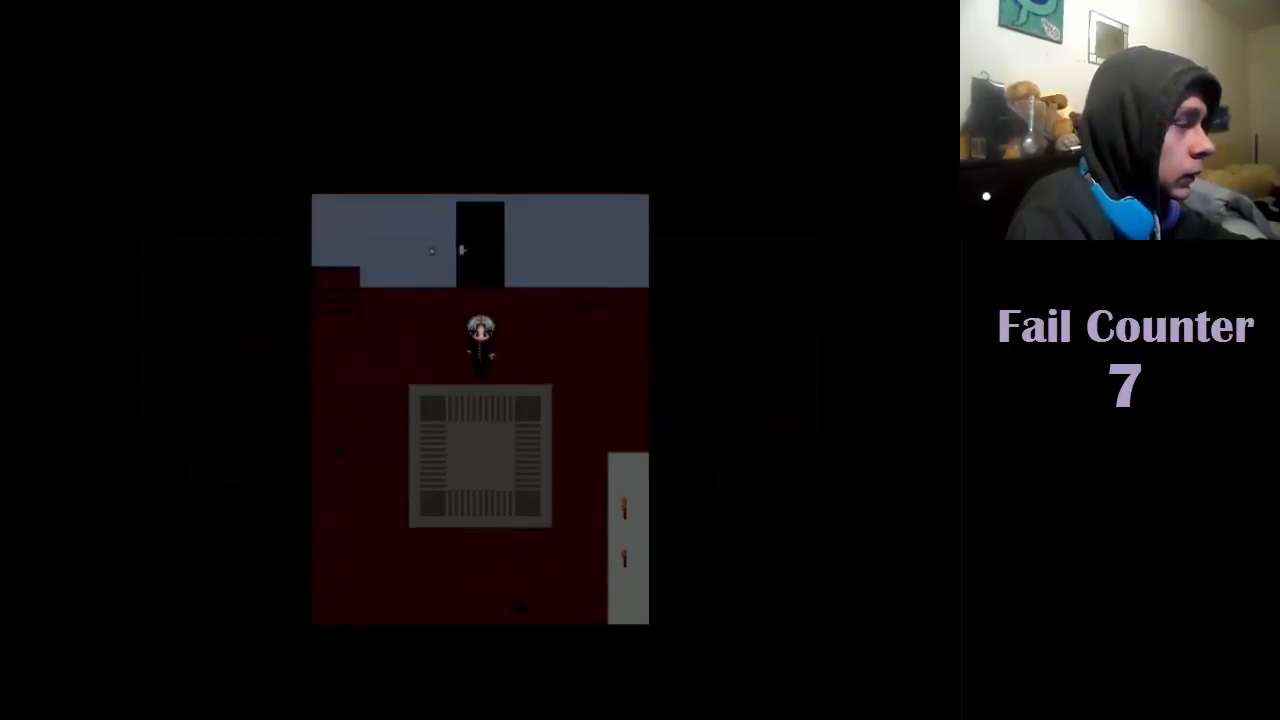
# Explore the red room along the grey wall and onto the central grate, then pause the game.
pyautogui.press('escape')
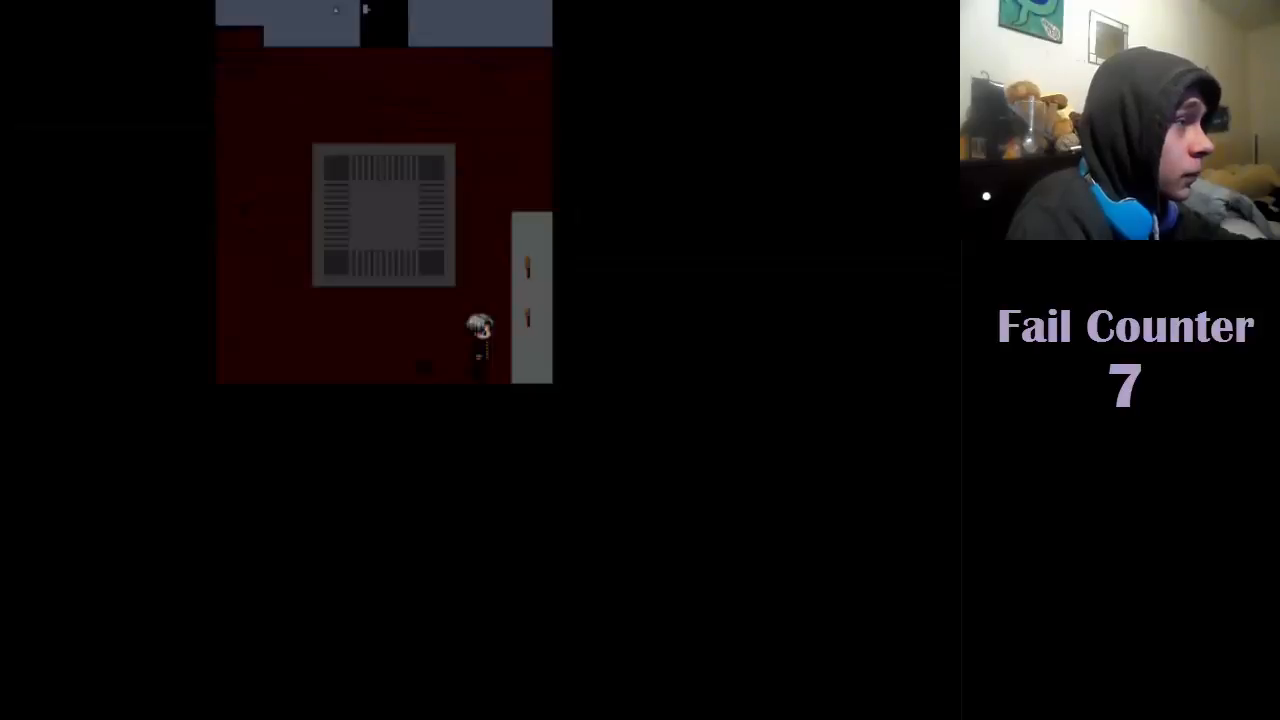
pyautogui.press('escape')
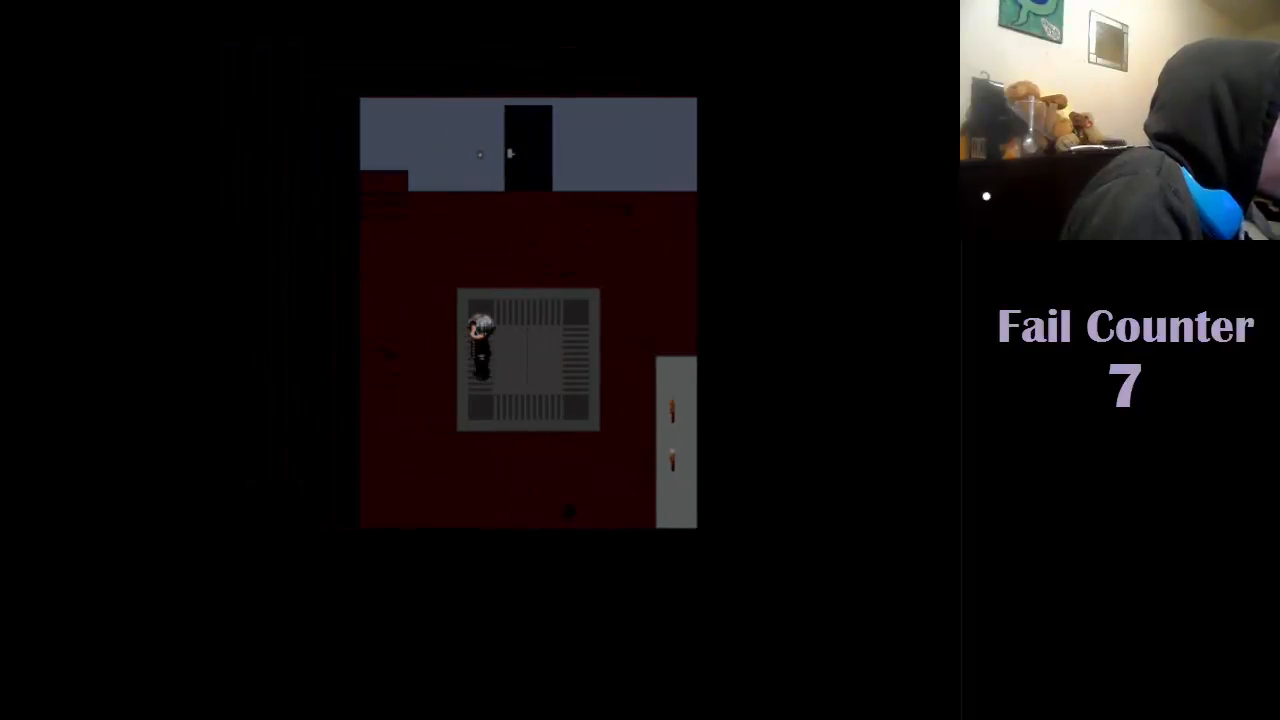
pyautogui.press('escape')
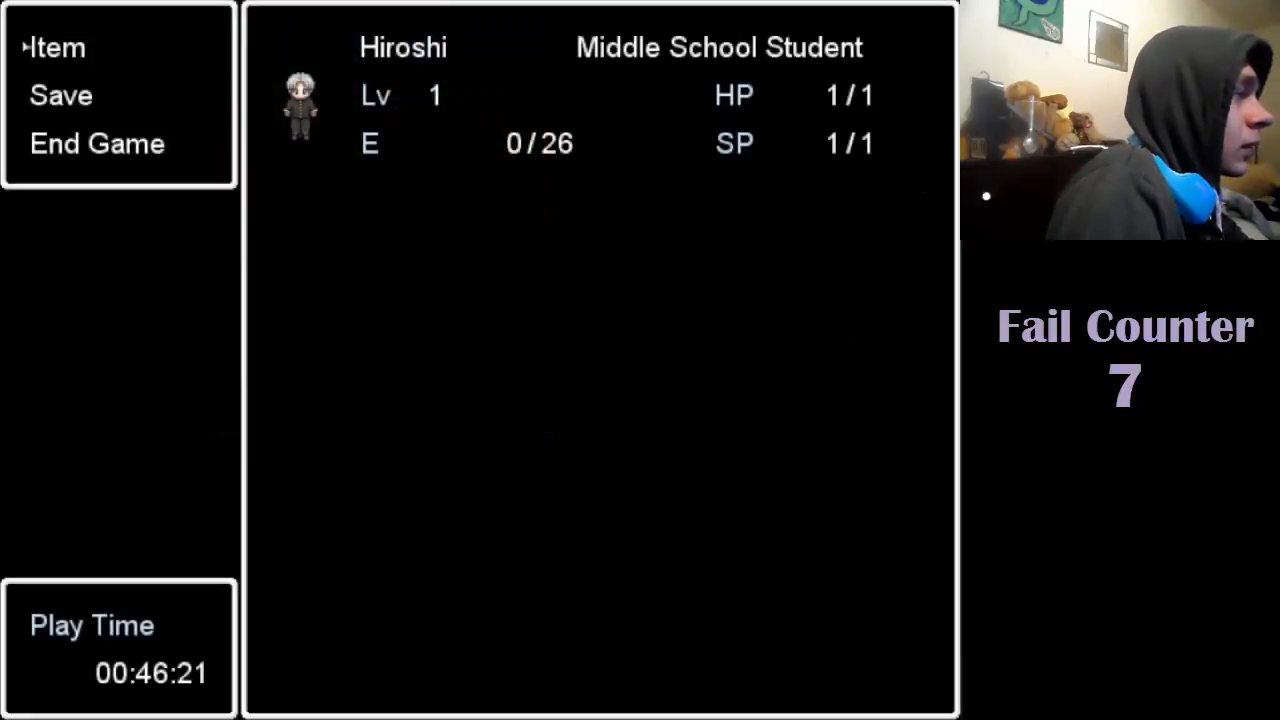
# Overwrite File1 with the current 46:21 progress from the Save menu.
pyautogui.click(56, 47)
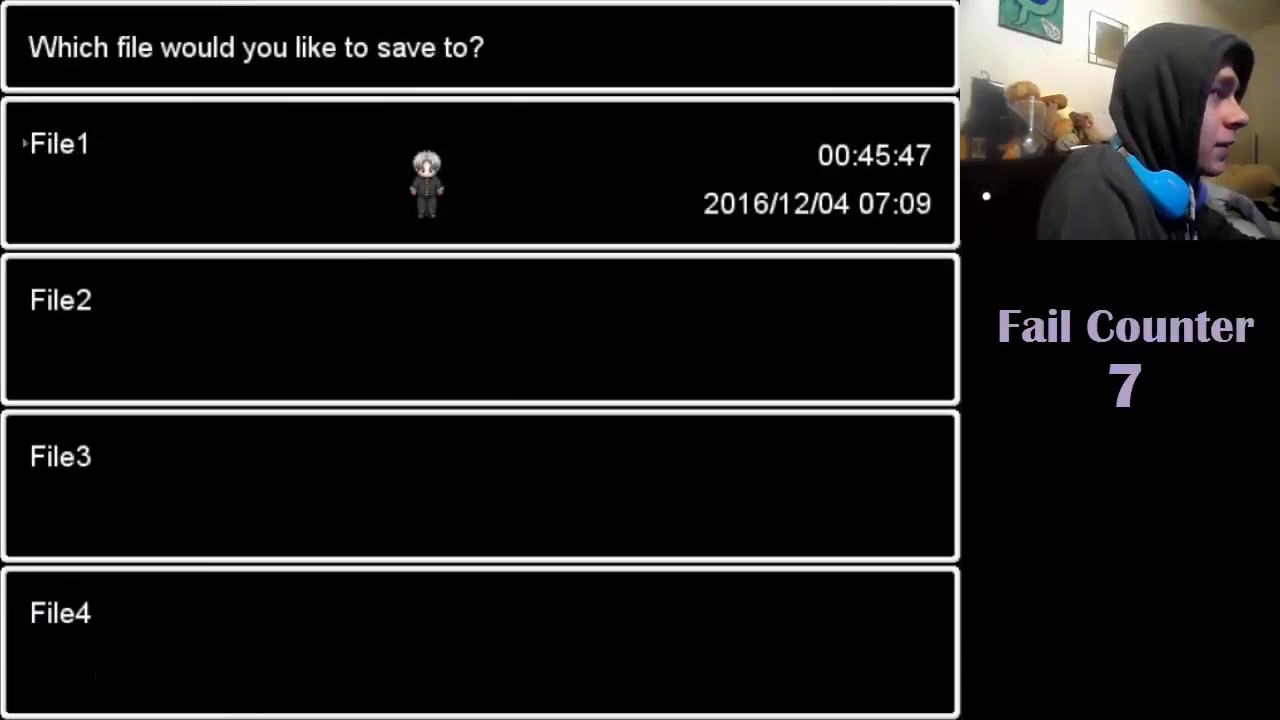
pyautogui.click(60, 143)
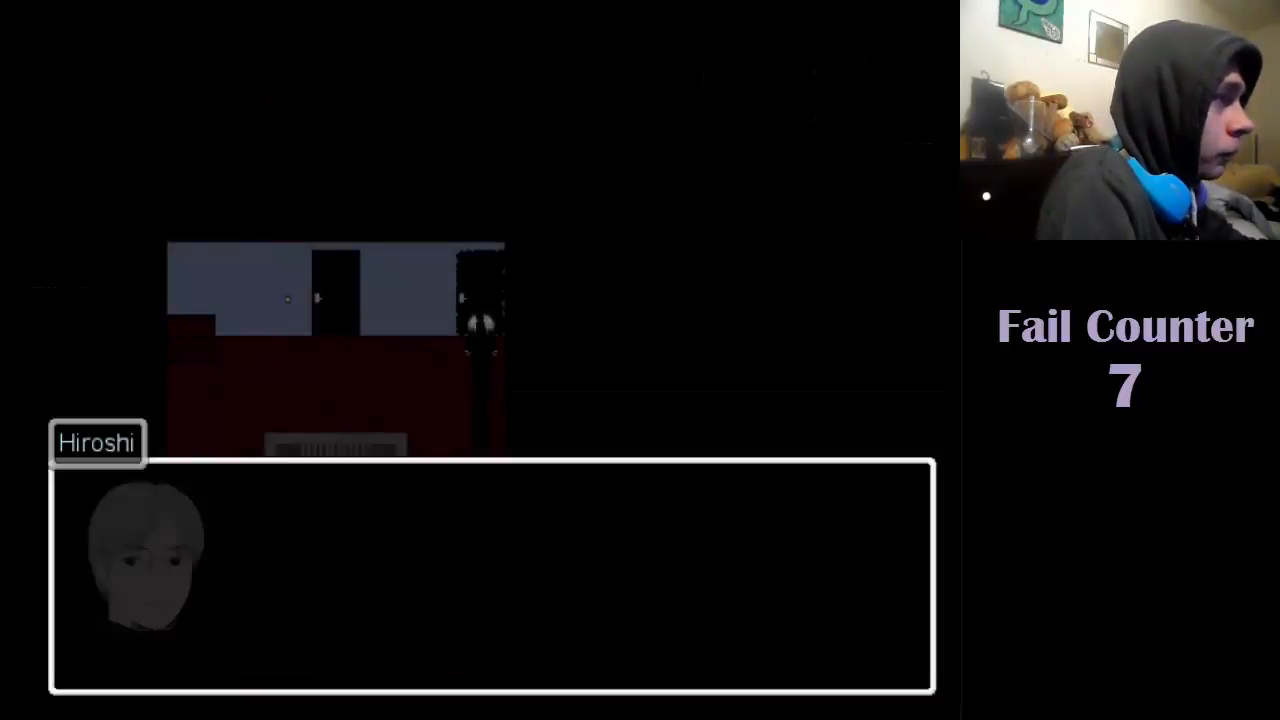